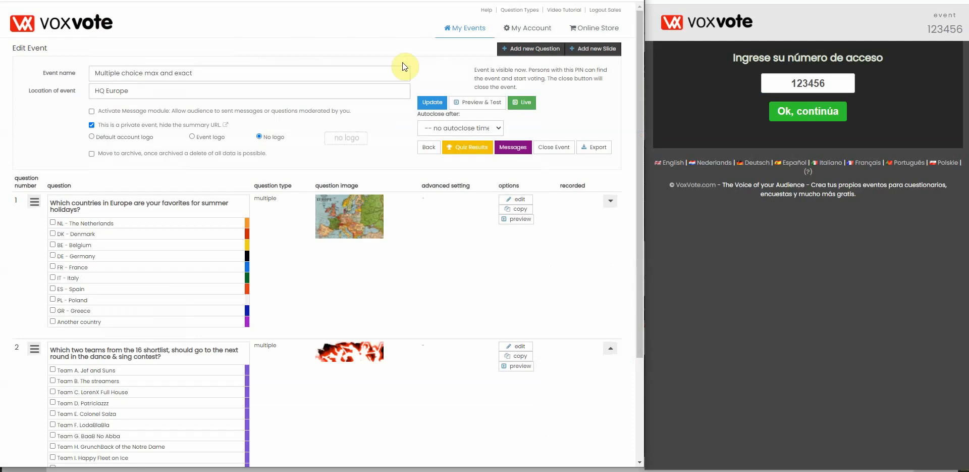
pyautogui.moveTo(158, 196)
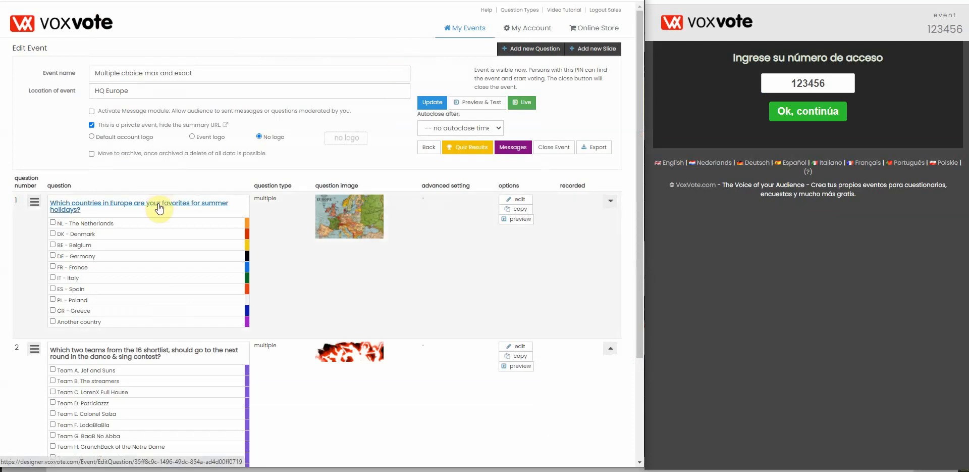
# - Edit question 1 and highlight the {max3} limit tag in its instruction field
pyautogui.click(138, 206)
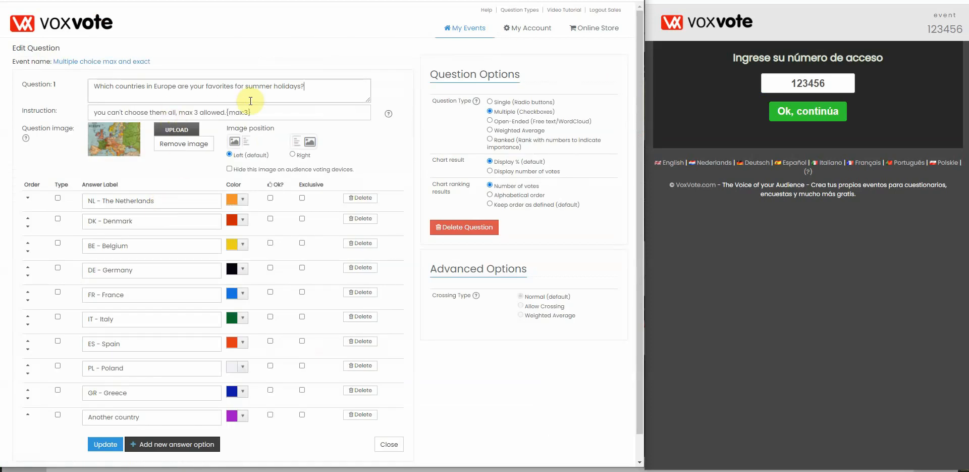
pyautogui.moveTo(319, 98)
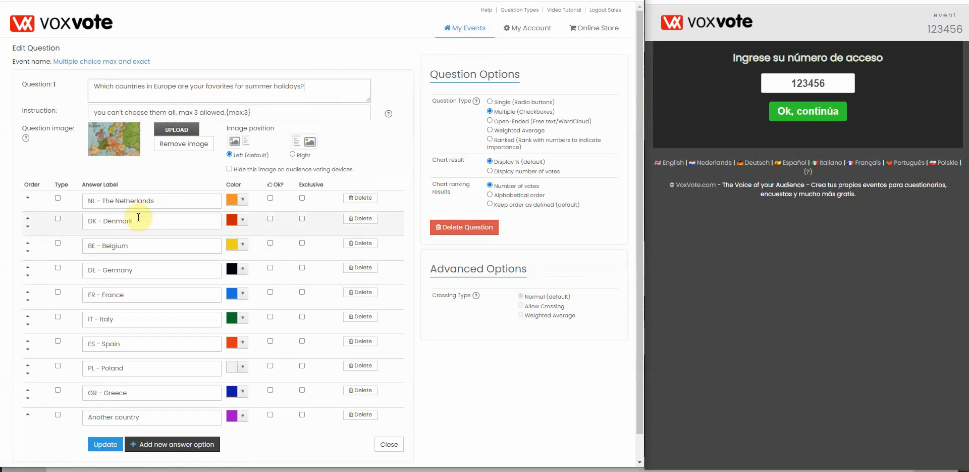
pyautogui.moveTo(112, 194)
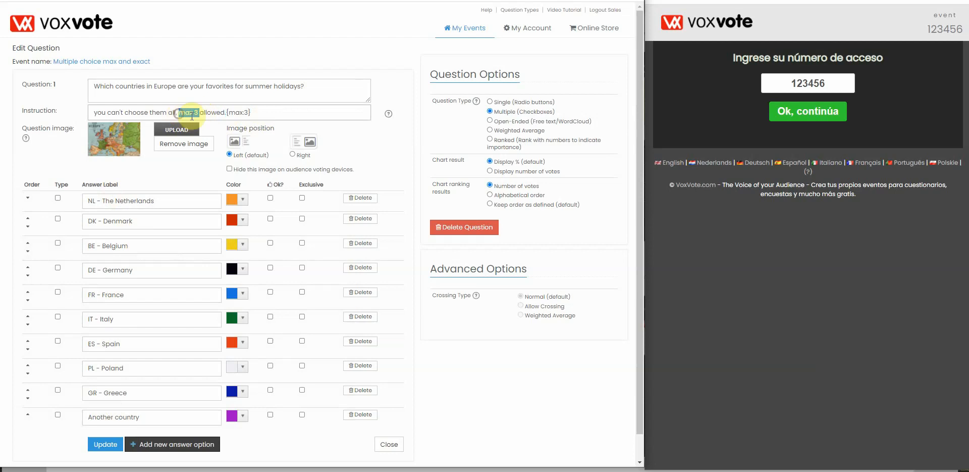
pyautogui.doubleClick(188, 112)
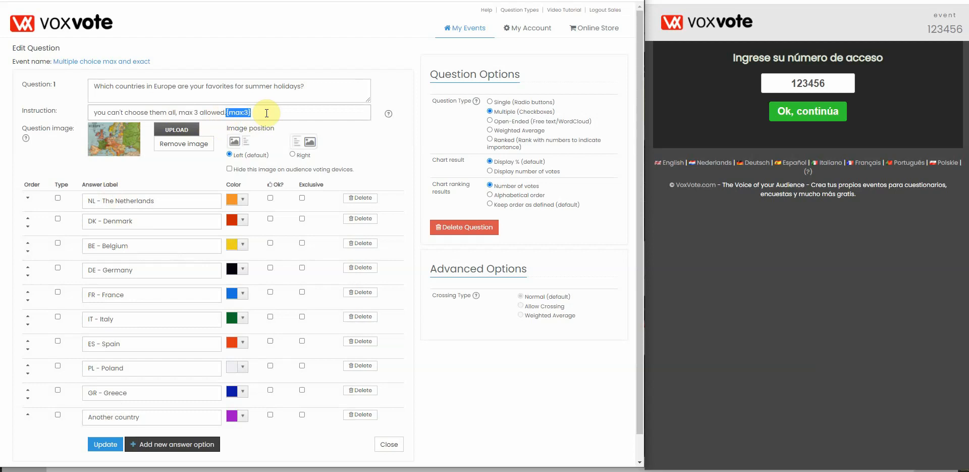
pyautogui.click(246, 113)
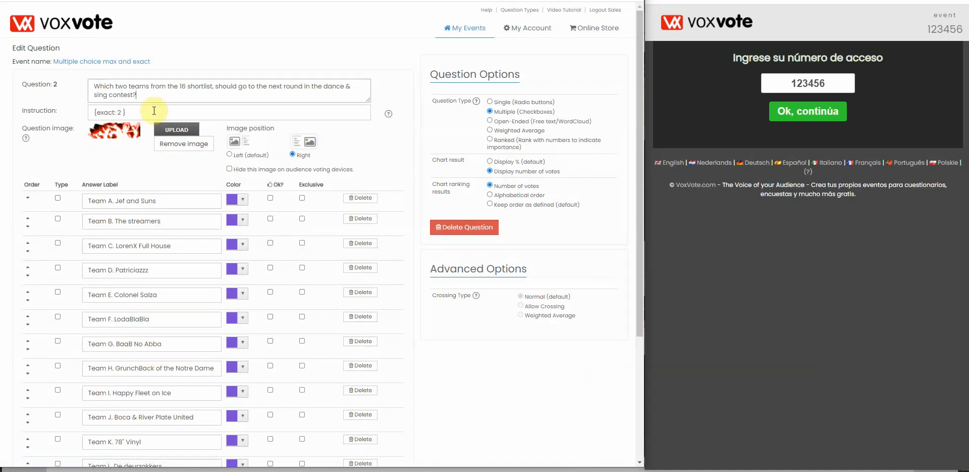
pyautogui.moveTo(153, 112)
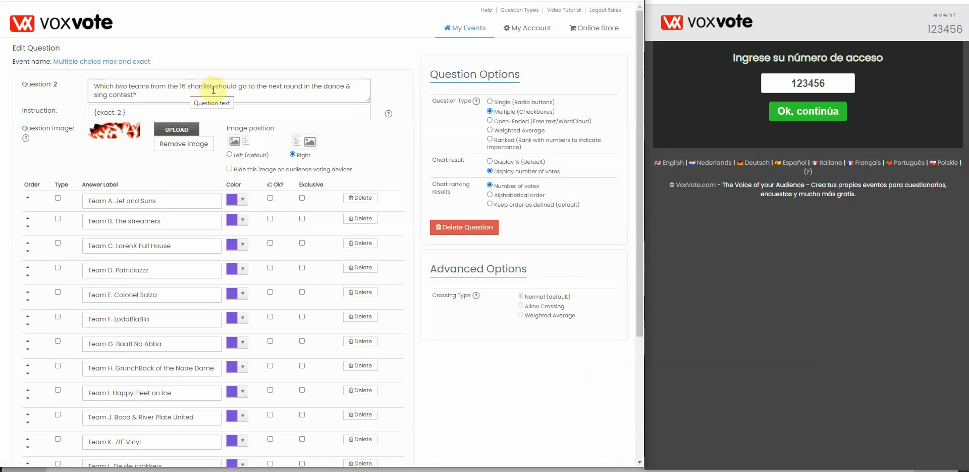
# - Highlight the word 'two' in question 2 beside its {exact: 2} instruction
pyautogui.doubleClick(121, 86)
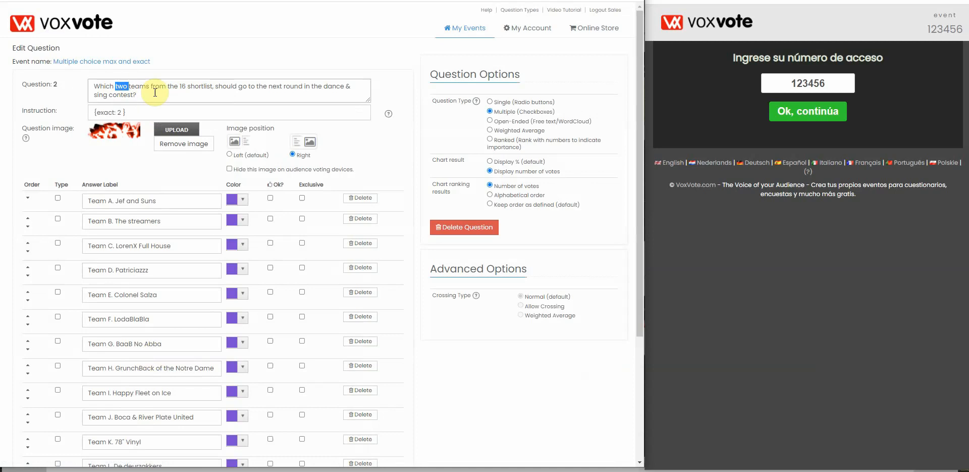
pyautogui.click(111, 112)
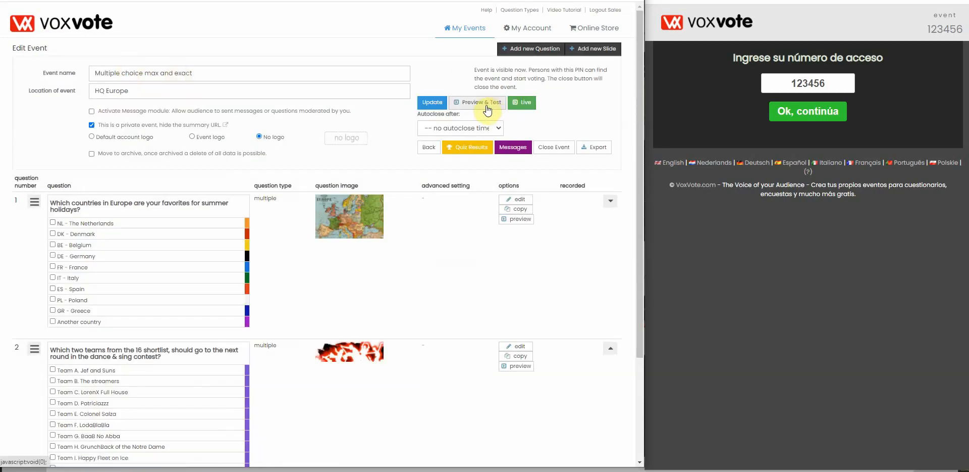
# - Launch Preview & Test for the event from the Edit Event page
pyautogui.click(477, 102)
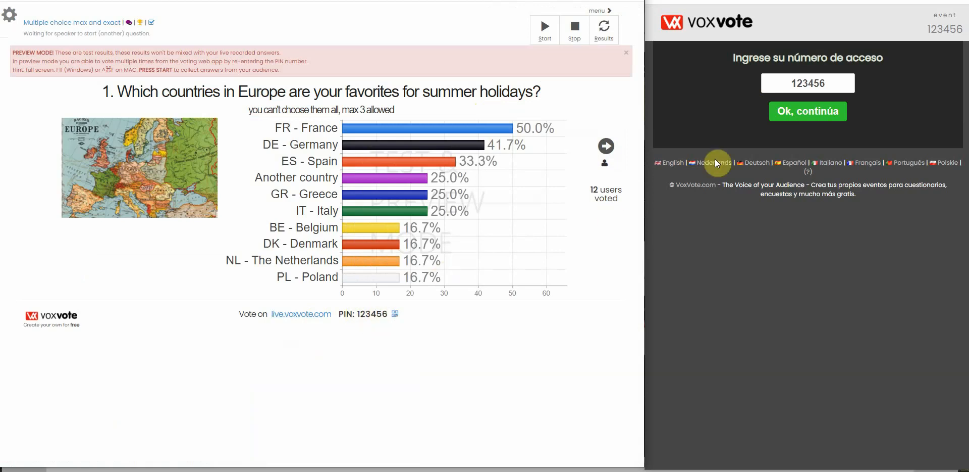
# - Switch the voting app to German, back to English, and join event 123456
pyautogui.click(756, 161)
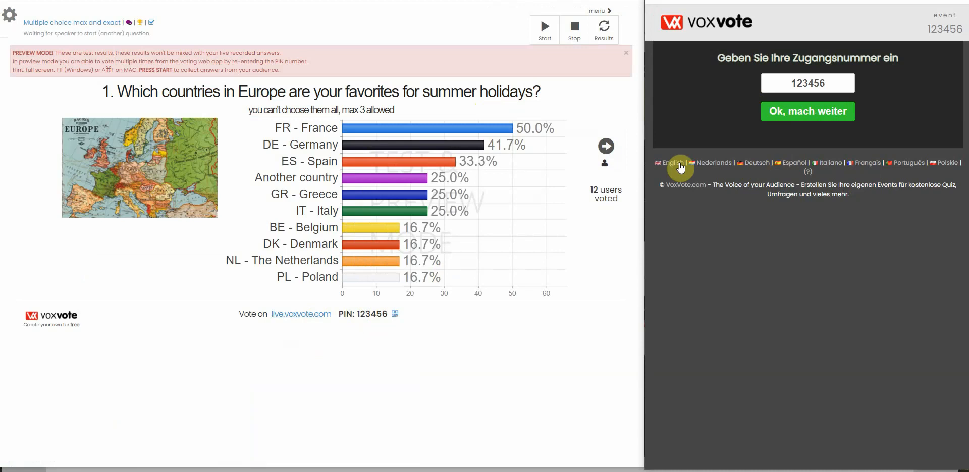
pyautogui.click(672, 163)
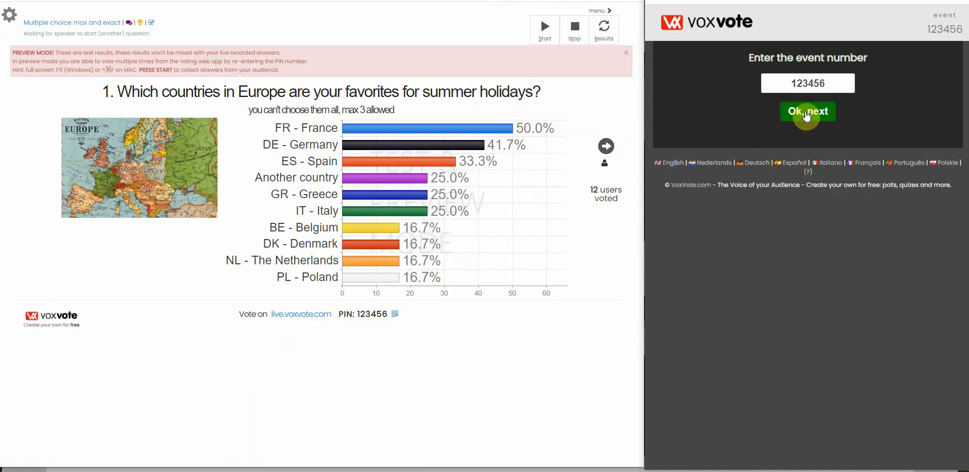
pyautogui.click(808, 111)
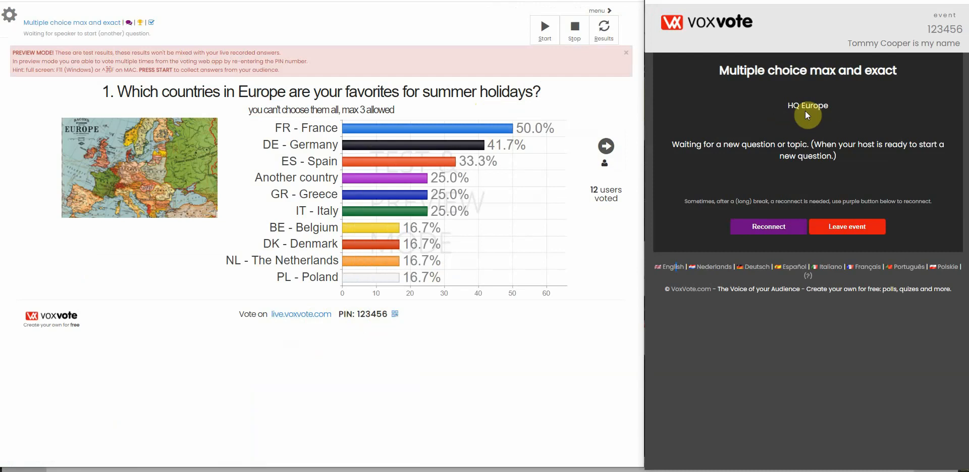
pyautogui.moveTo(520, 304)
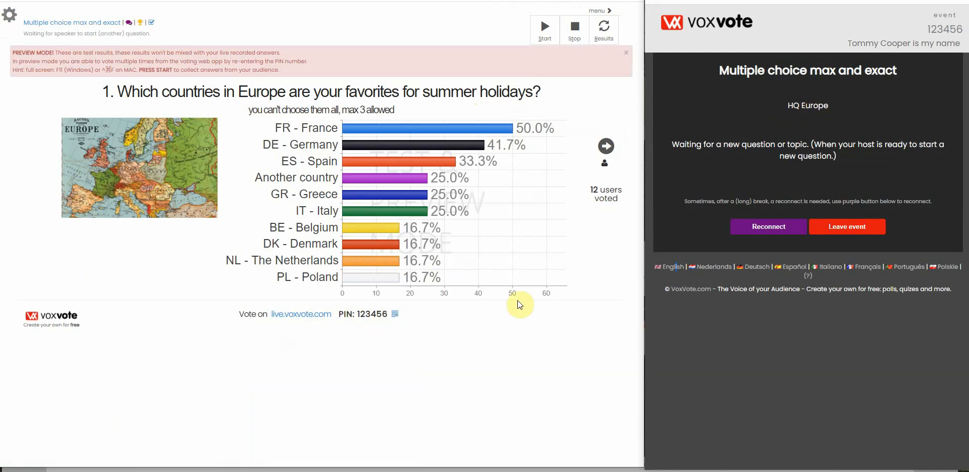
# - Confirm joining with Ok and next, then dismiss the PREVIEW MODE banner
pyautogui.click(395, 313)
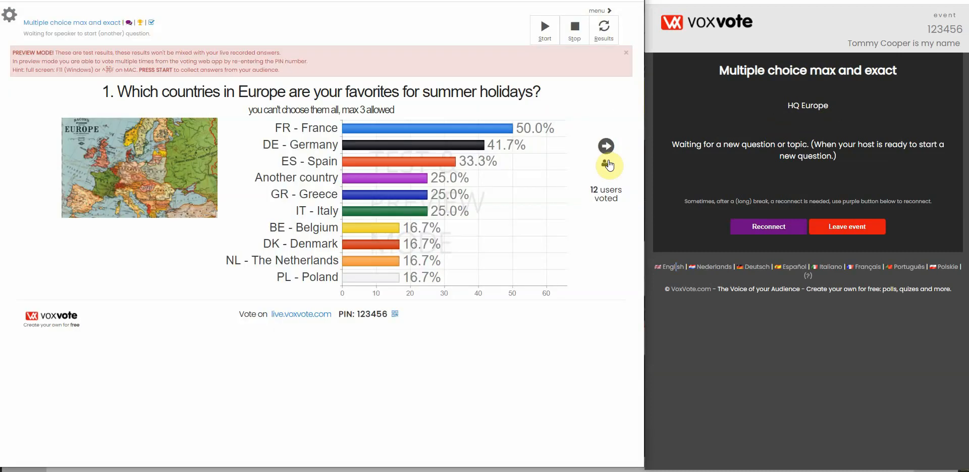
pyautogui.click(606, 165)
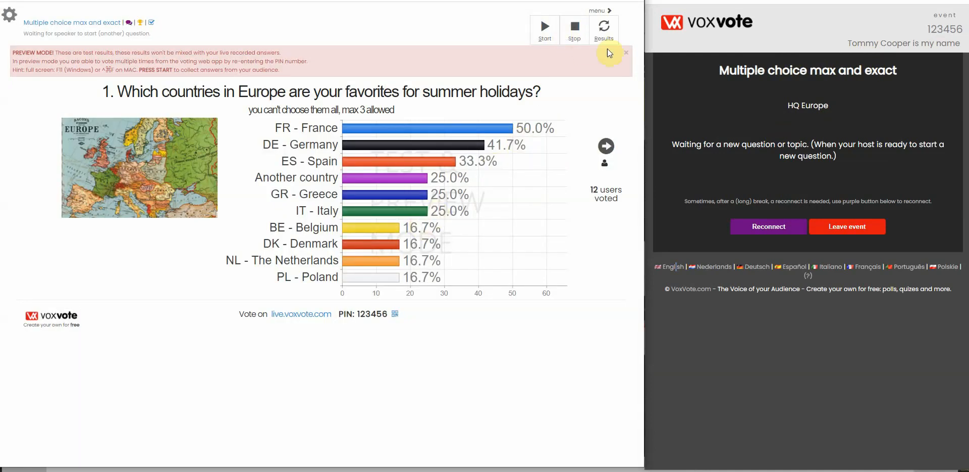
pyautogui.click(626, 51)
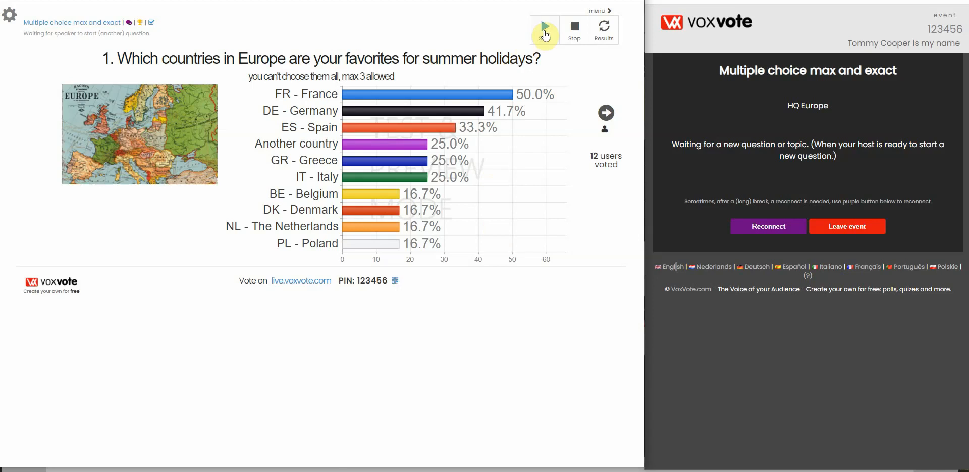
# - Start voting on the countries question and scroll its answer list in the app
pyautogui.click(545, 29)
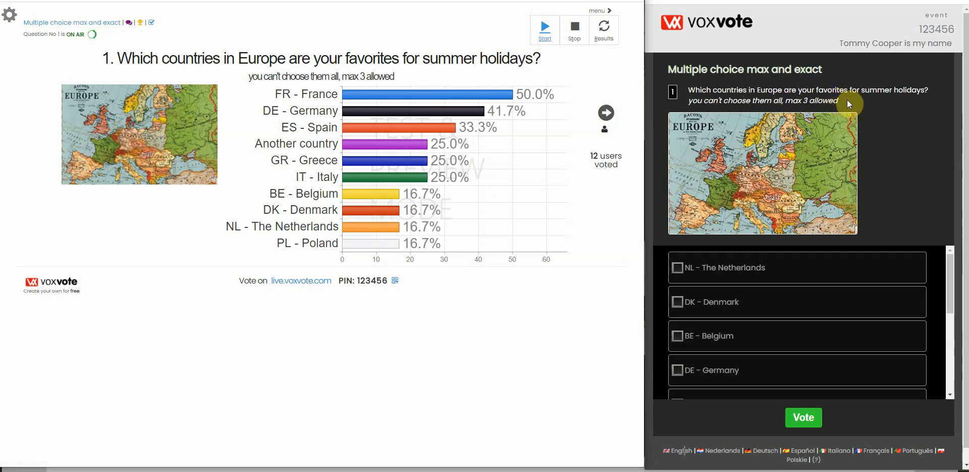
pyautogui.moveTo(850, 106)
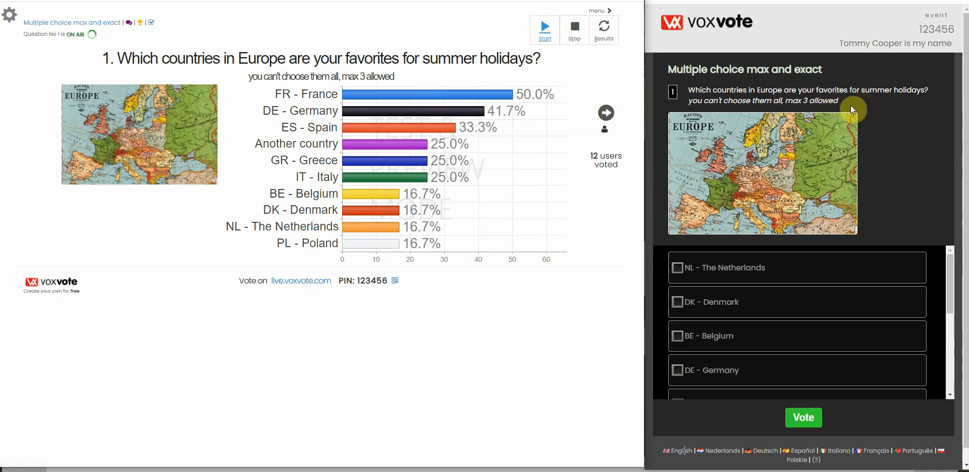
pyautogui.moveTo(873, 110)
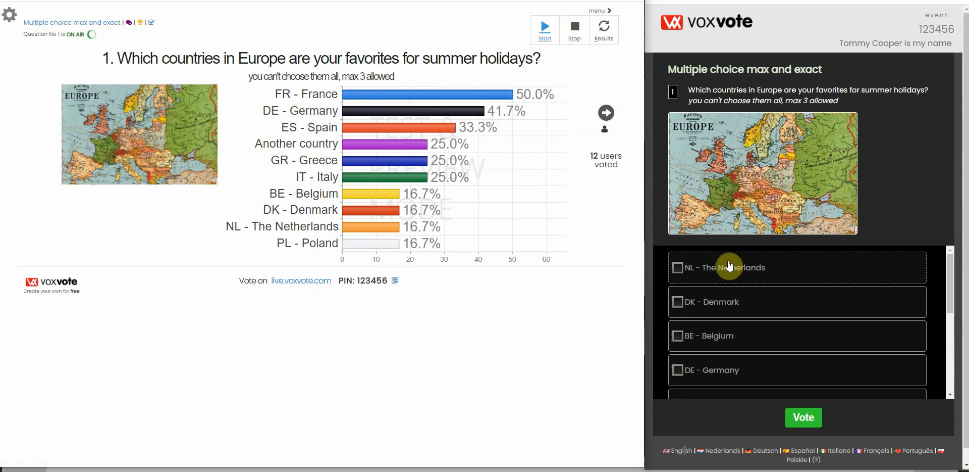
pyautogui.moveTo(822, 263)
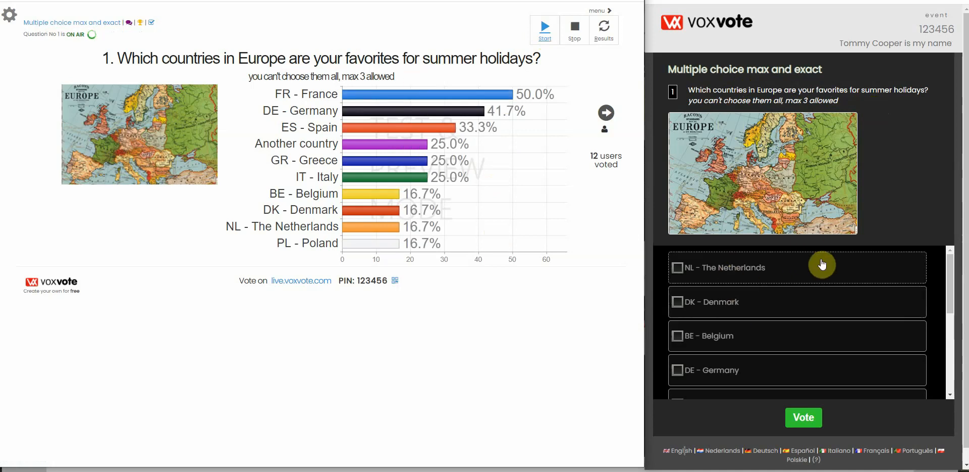
pyautogui.moveTo(820, 287)
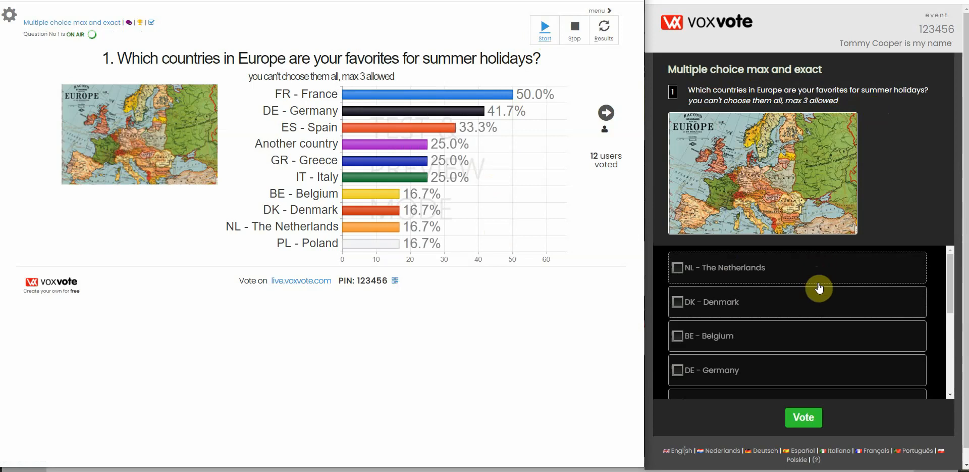
pyautogui.scroll(-3)
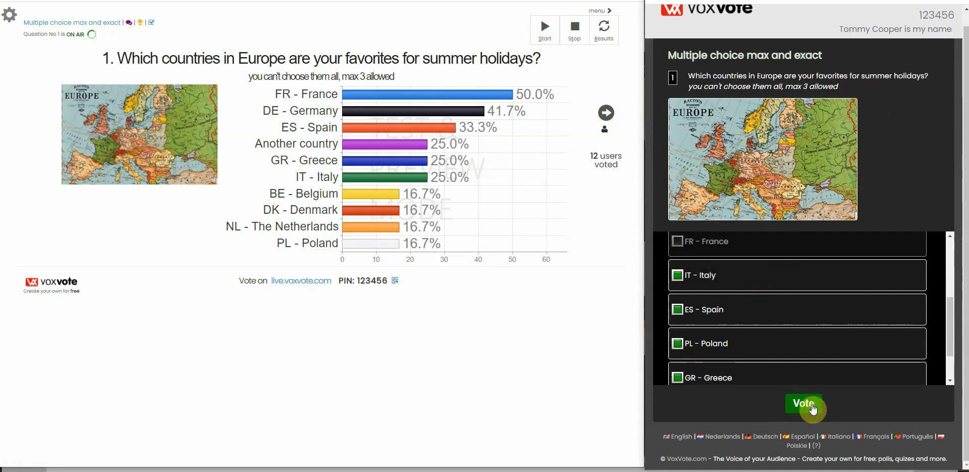
# - Vote with too many countries, accept the max-3 warning, then submit three countries
pyautogui.click(803, 402)
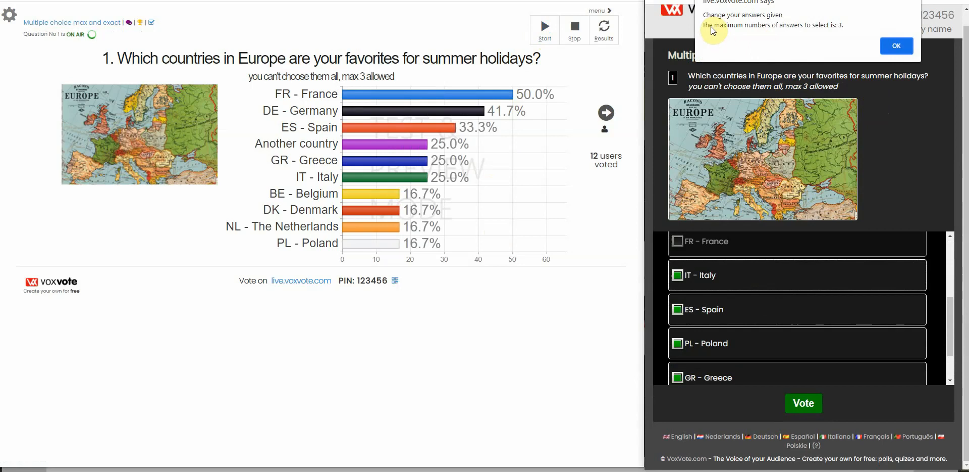
pyautogui.moveTo(845, 34)
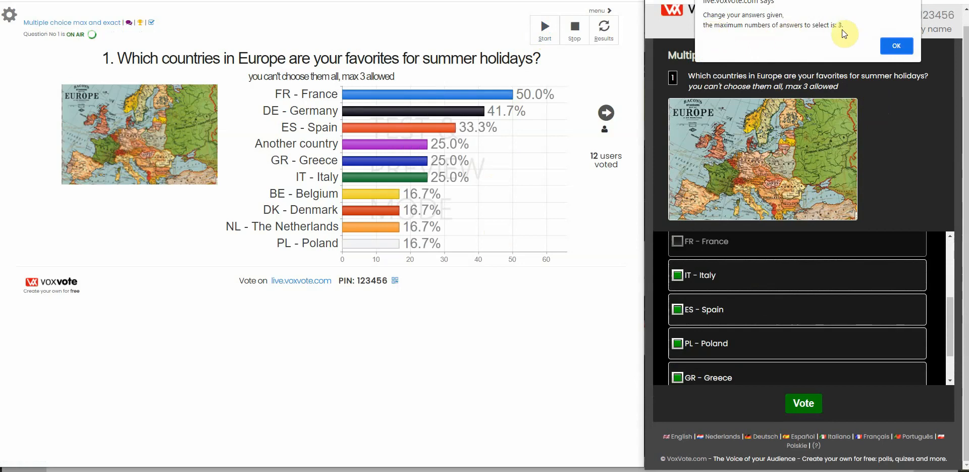
pyautogui.click(896, 45)
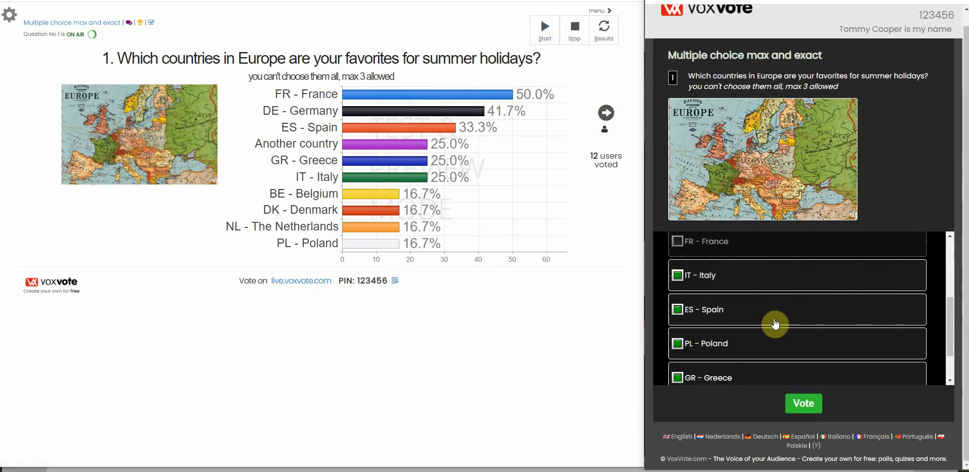
pyautogui.scroll(-3)
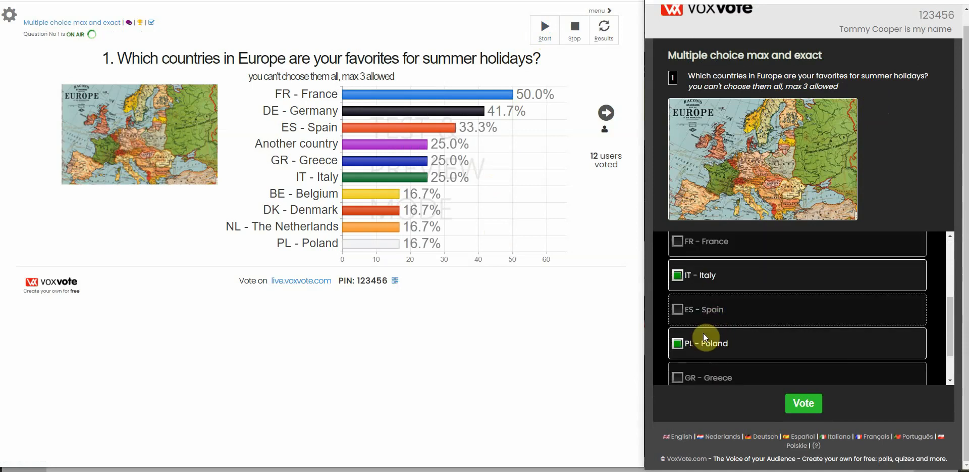
pyautogui.click(677, 309)
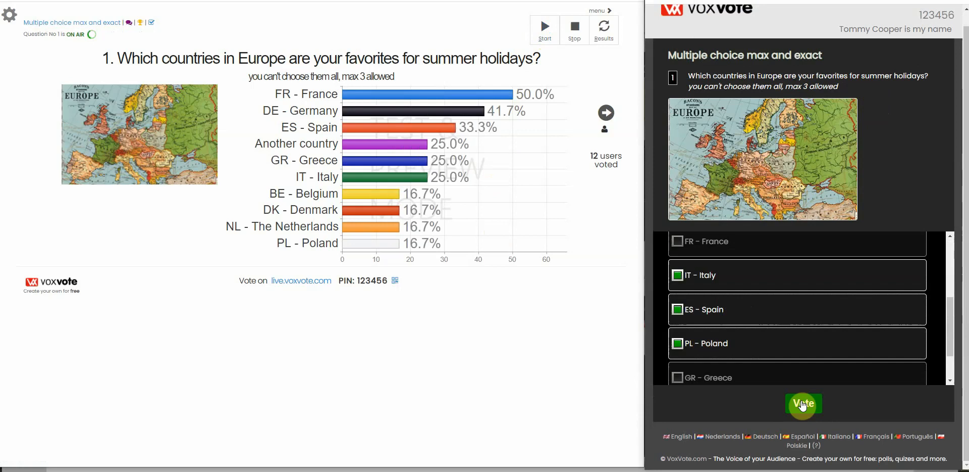
pyautogui.click(803, 404)
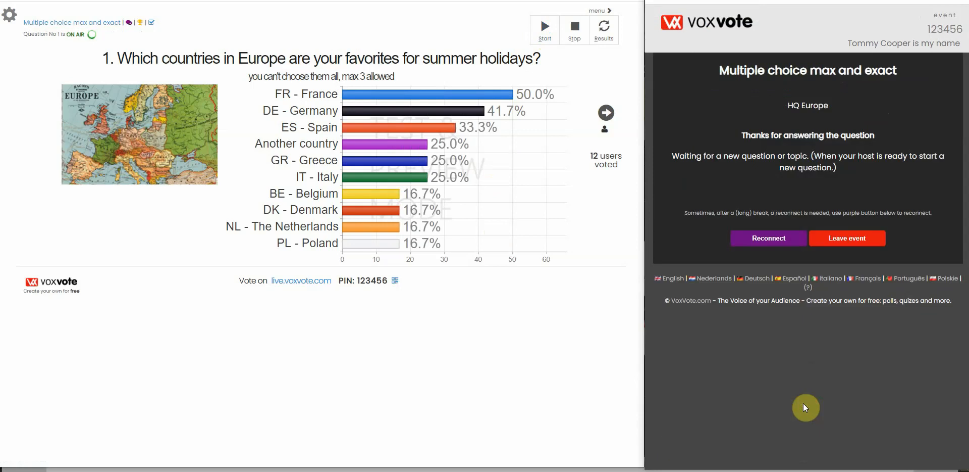
# - Refresh the presenter results to count the new vote, reaching 13 voters
pyautogui.click(604, 29)
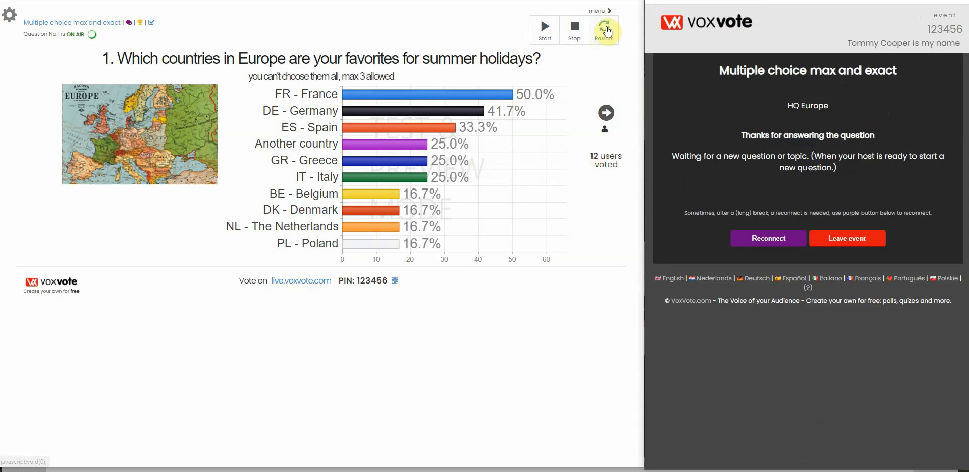
pyautogui.moveTo(605, 29)
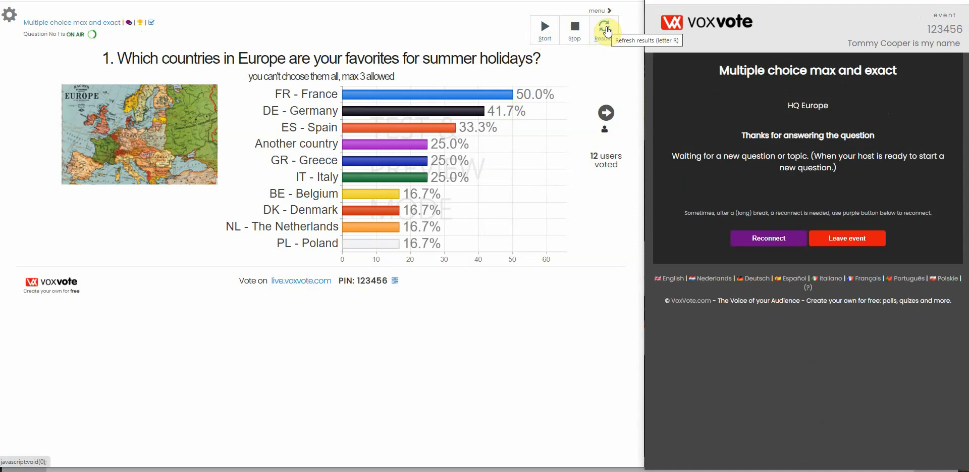
pyautogui.click(605, 27)
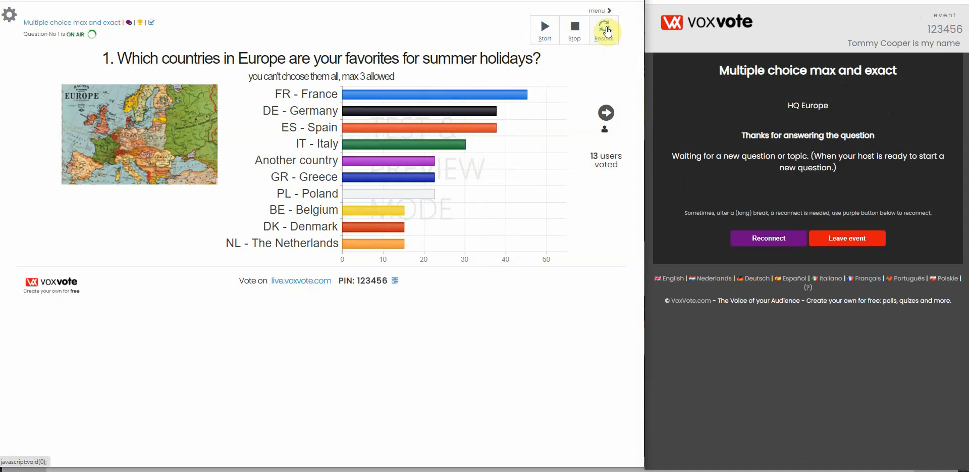
pyautogui.click(604, 27)
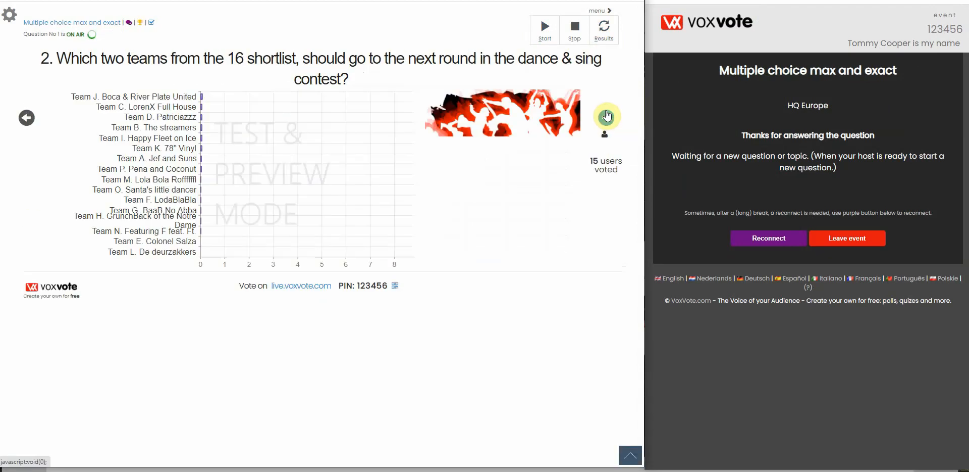
# - Advance to question 2 and set its results to top 3 with the warning text hidden
pyautogui.click(605, 29)
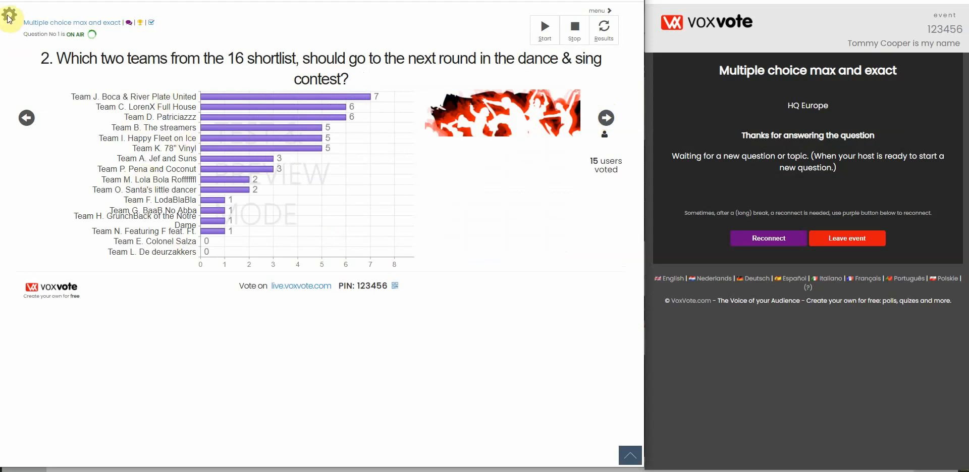
pyautogui.click(9, 15)
pyautogui.write('3')
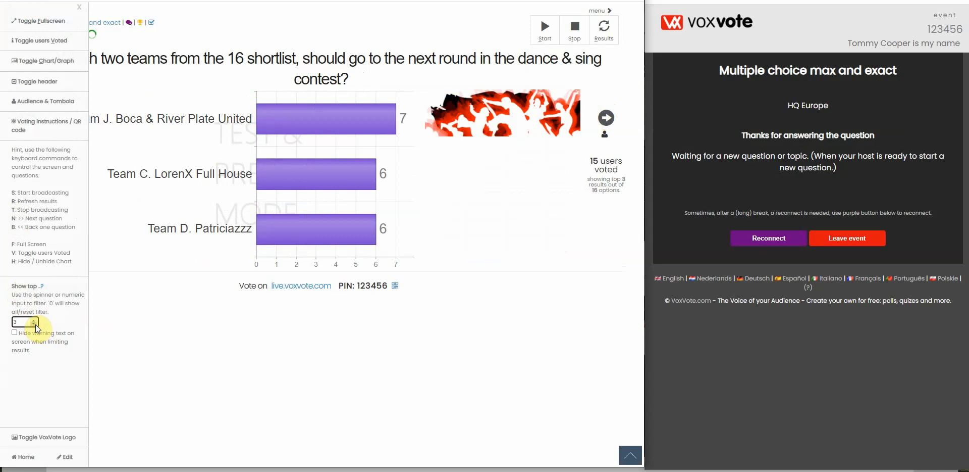
pyautogui.moveTo(612, 197)
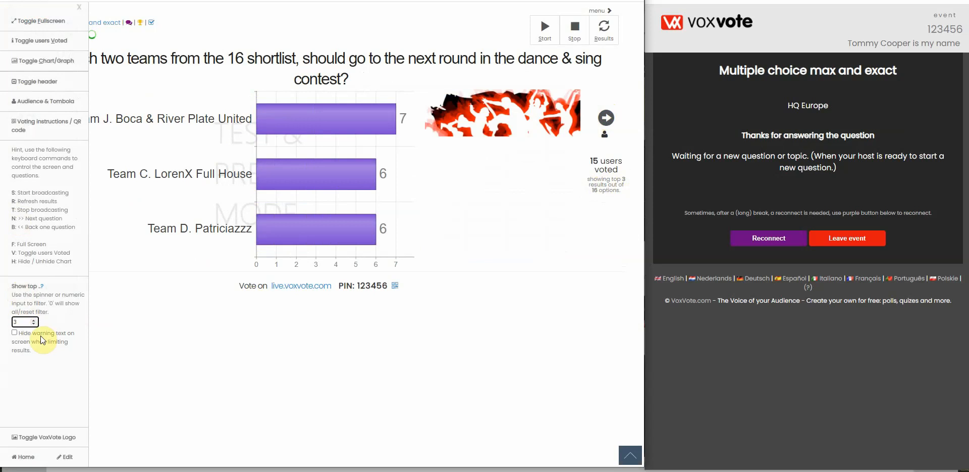
pyautogui.click(14, 332)
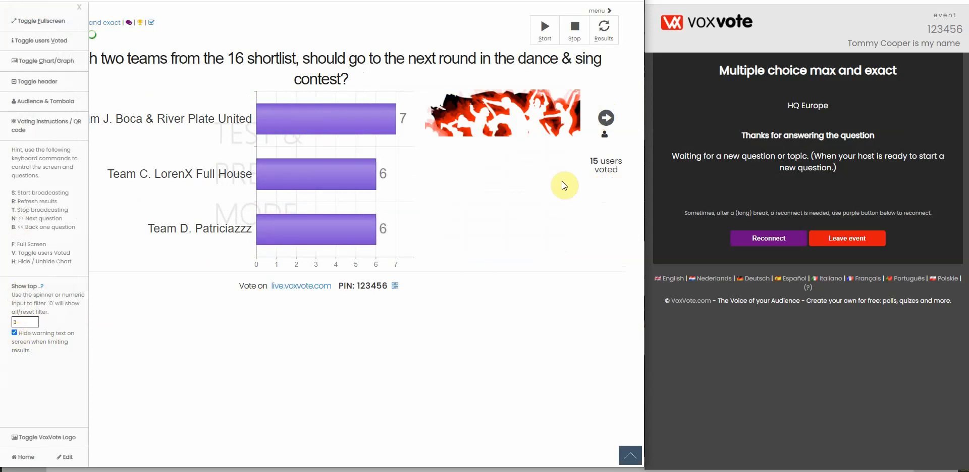
pyautogui.moveTo(84, 12)
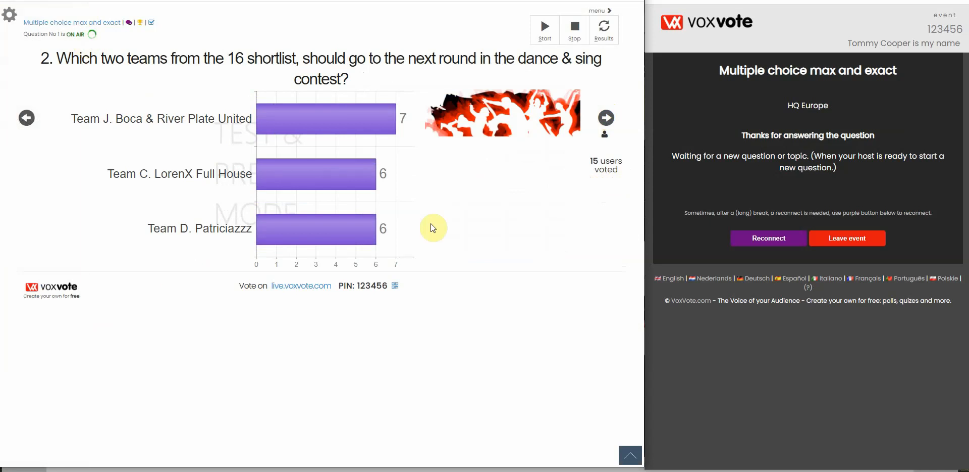
pyautogui.moveTo(544, 26)
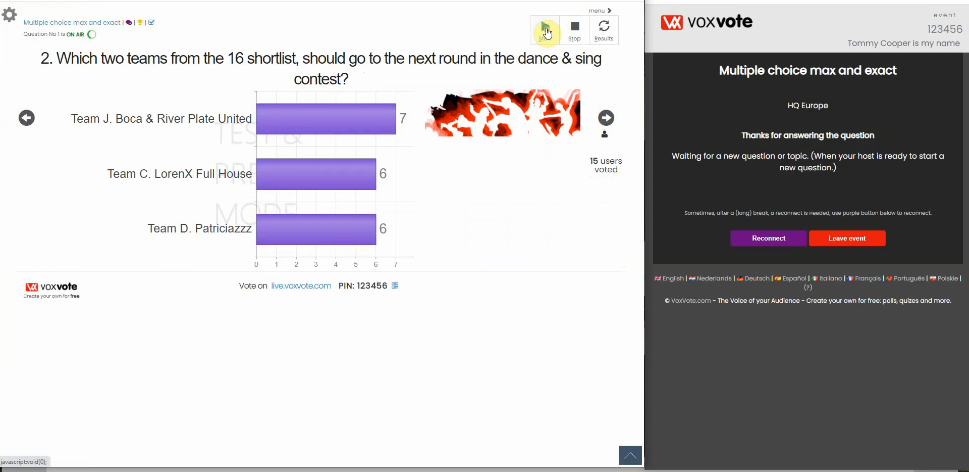
# - Start question 2, vote with only Team D. Patriciazzz and dismiss the exactly-two warning
pyautogui.click(544, 26)
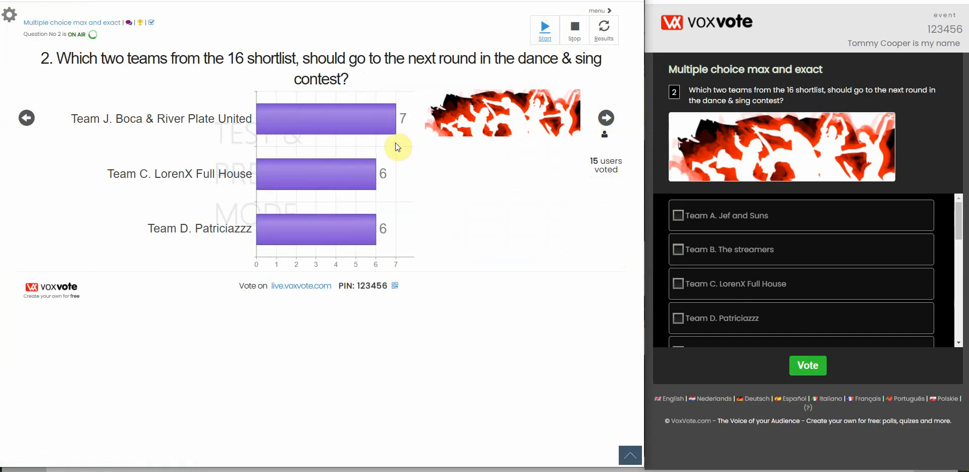
pyautogui.moveTo(413, 122)
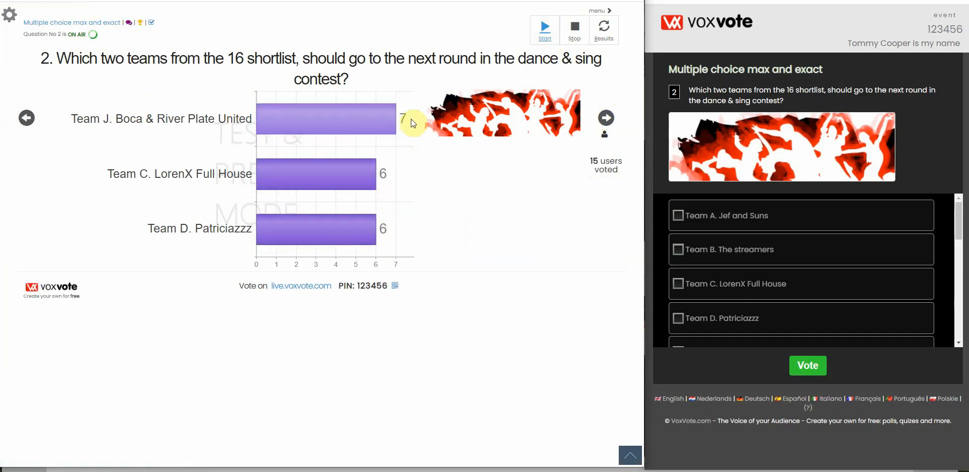
pyautogui.moveTo(227, 252)
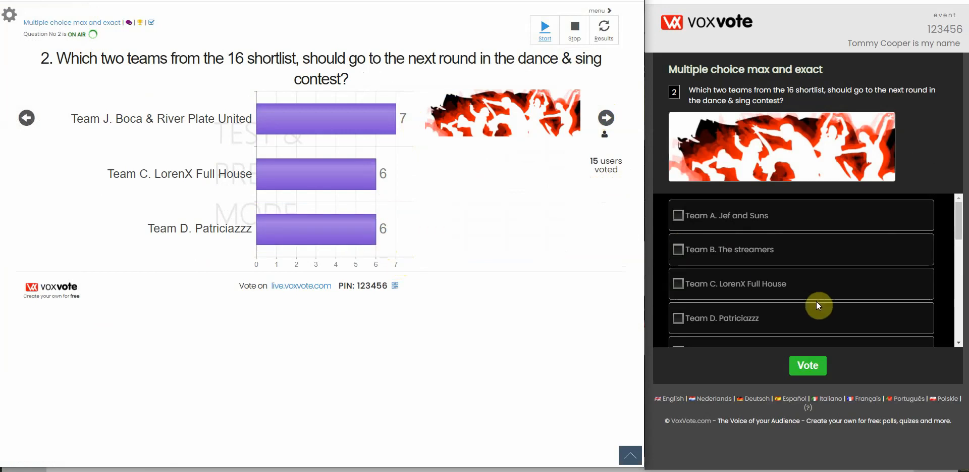
pyautogui.scroll(-3)
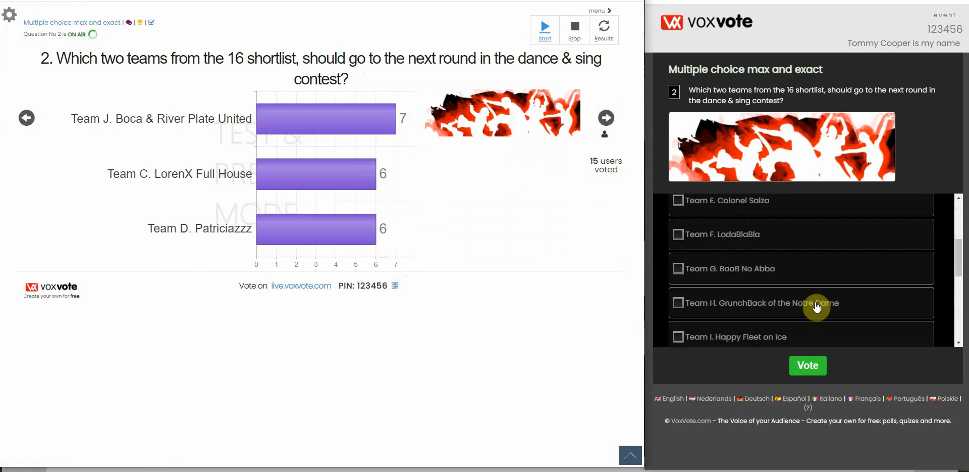
pyautogui.scroll(-3)
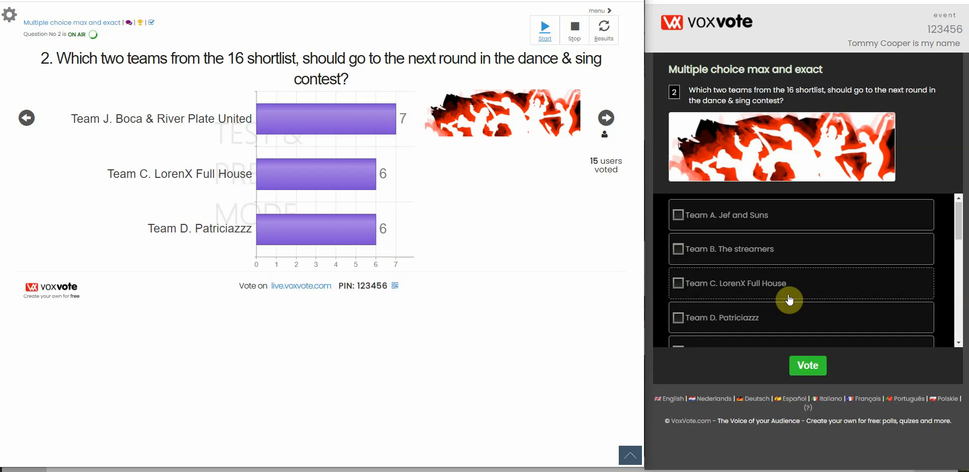
pyautogui.click(679, 316)
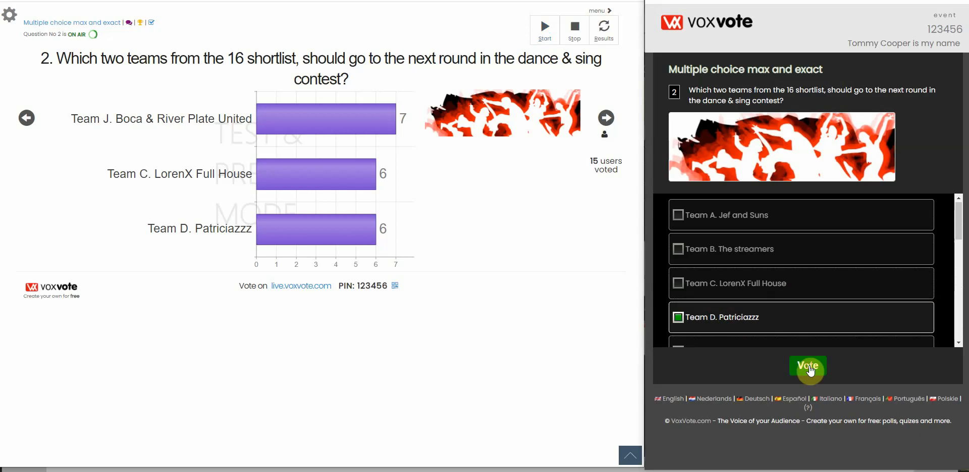
pyautogui.click(807, 364)
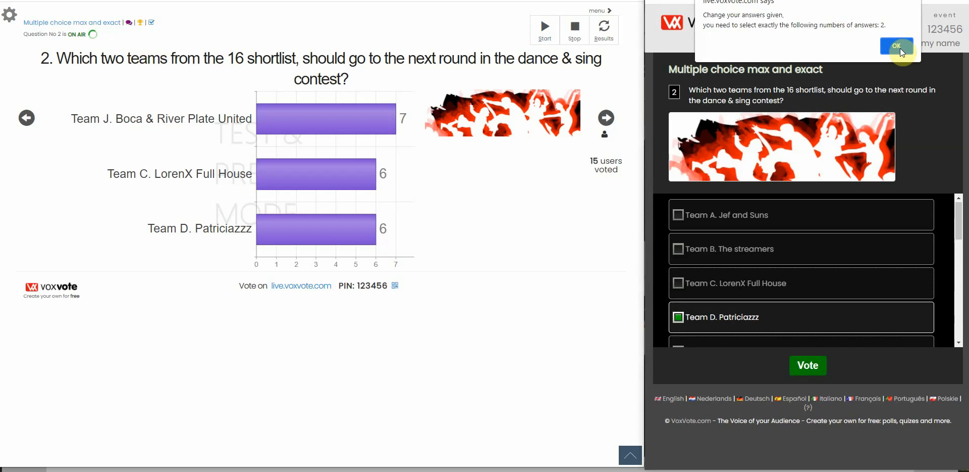
pyautogui.click(896, 46)
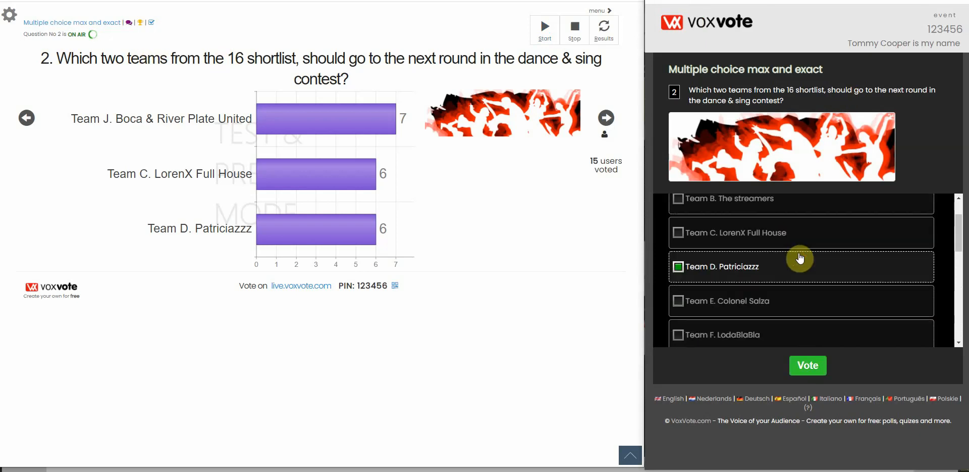
# - Add Team J and submit the valid two-team vote
pyautogui.scroll(-3)
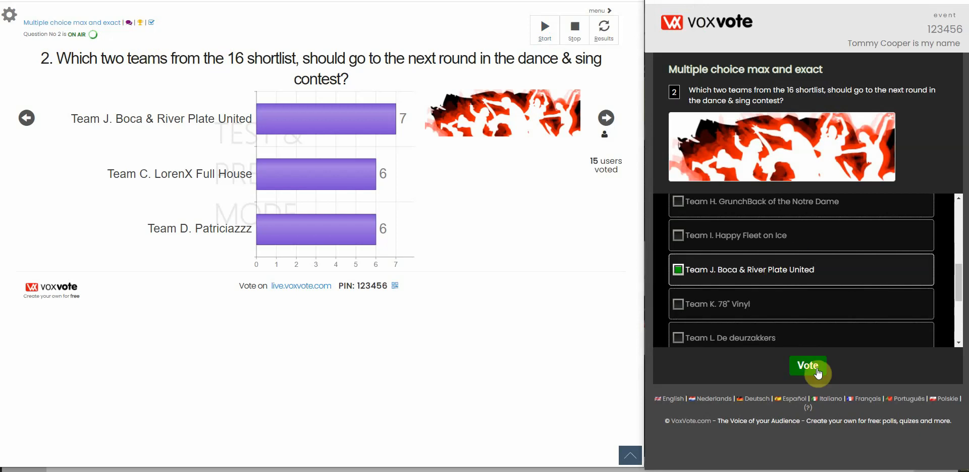
pyautogui.click(808, 365)
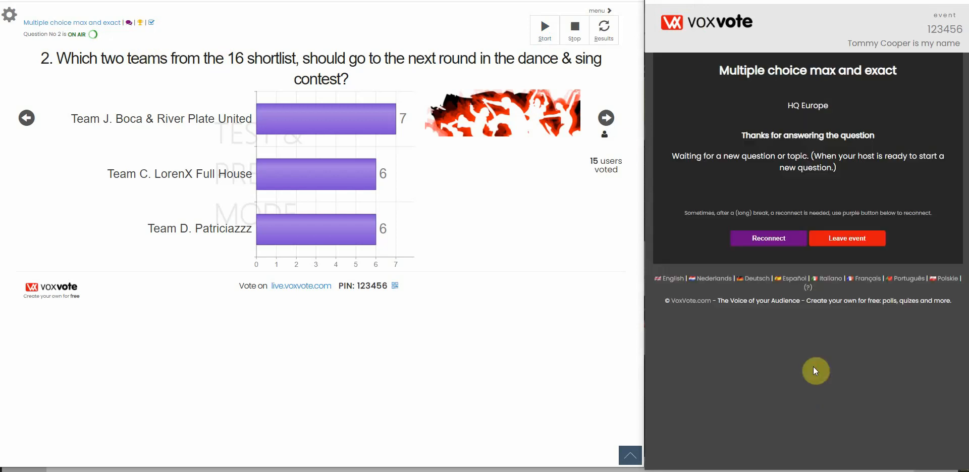
# - Refresh question 2 results twice to show 16 voters, Team J at 8, Team D at 7
pyautogui.click(604, 30)
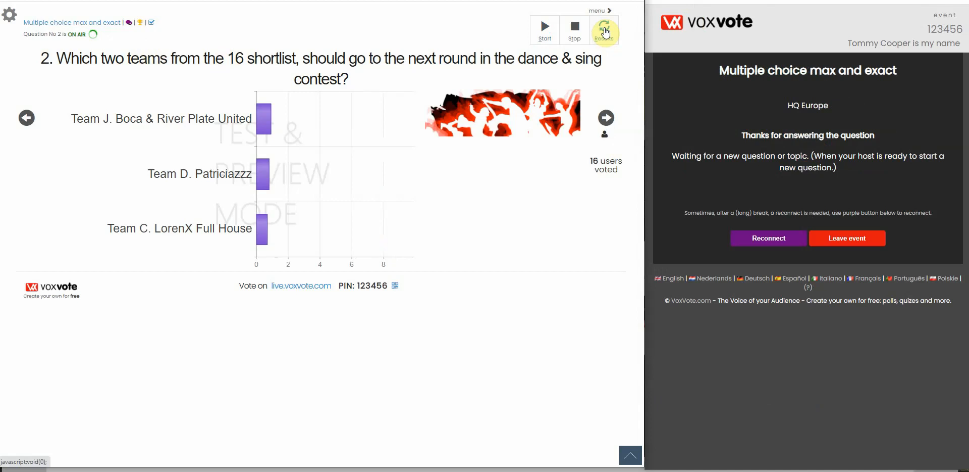
pyautogui.click(604, 26)
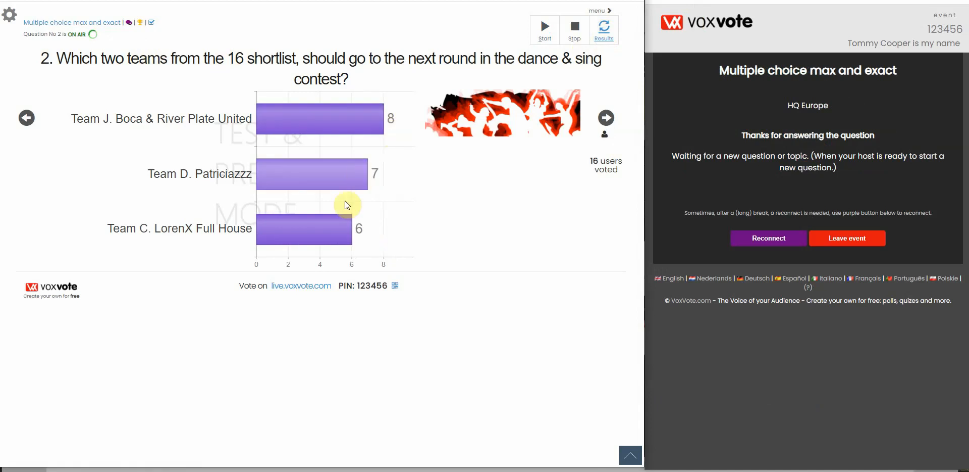
pyautogui.moveTo(370, 172)
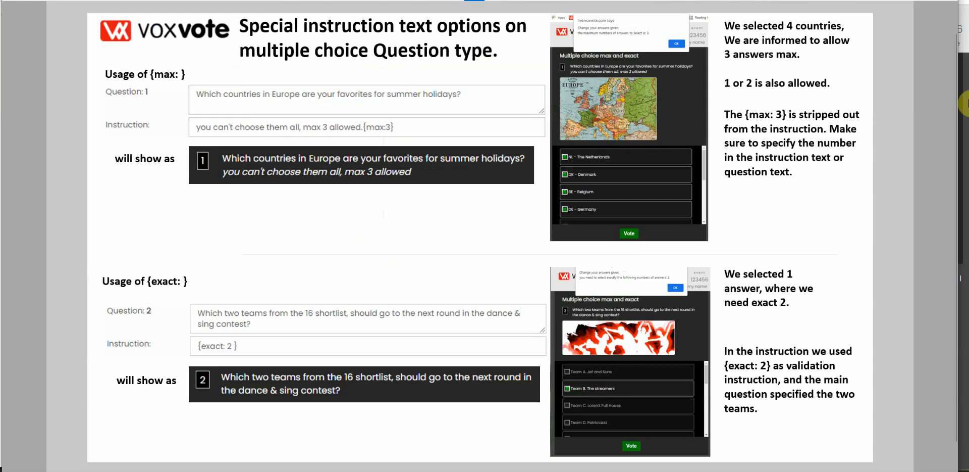
pyautogui.moveTo(182, 81)
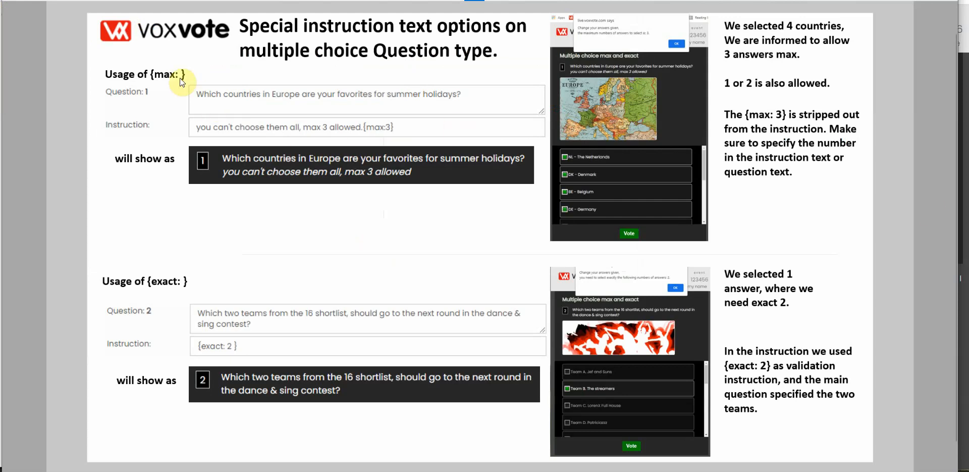
pyautogui.moveTo(184, 277)
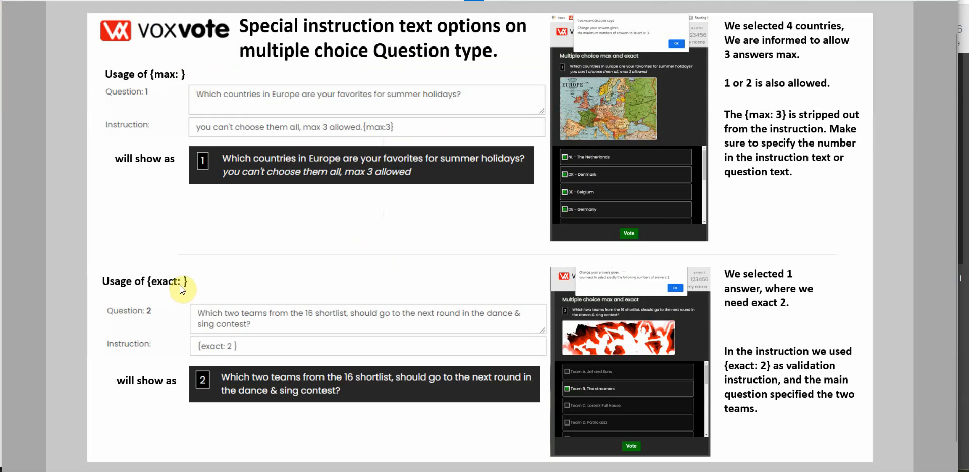
pyautogui.moveTo(860, 55)
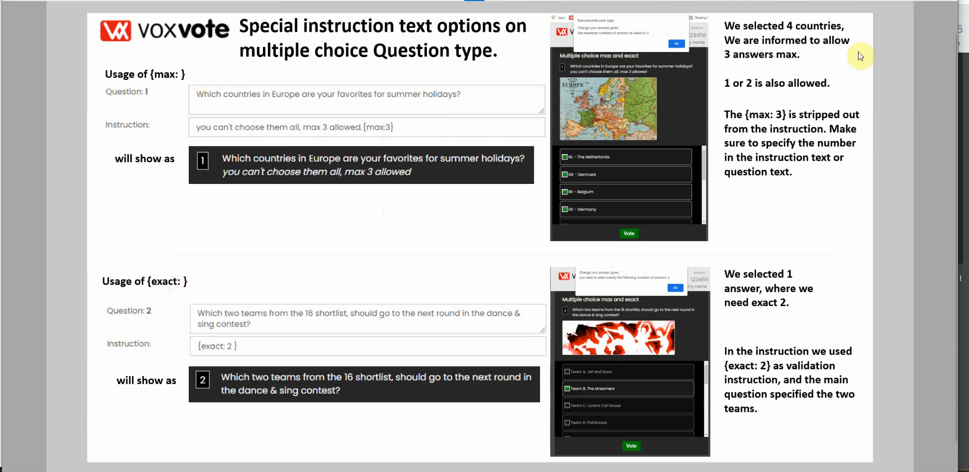